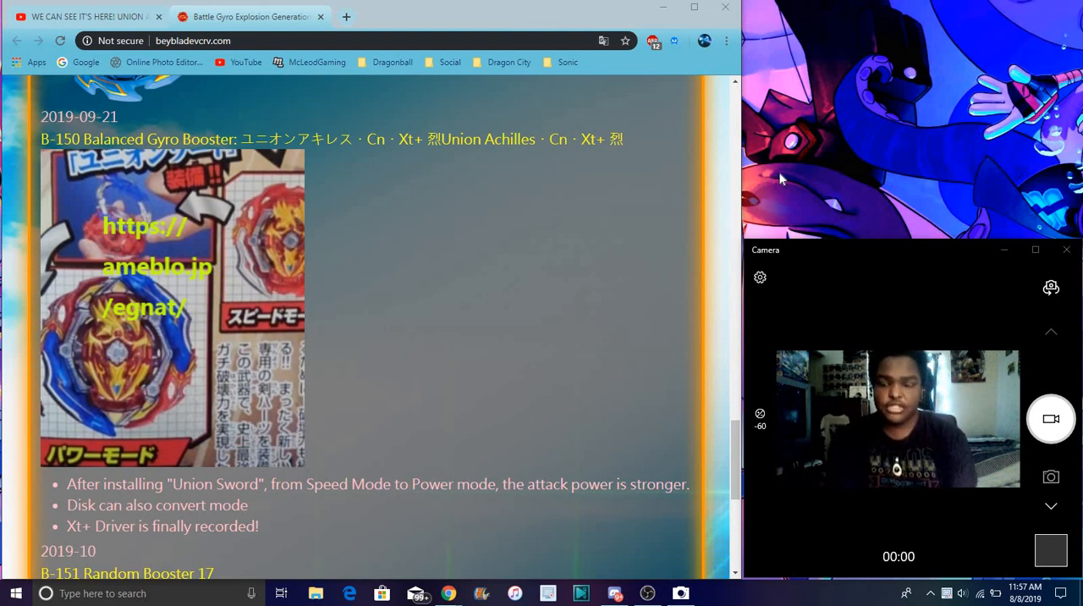
pyautogui.moveTo(91, 370)
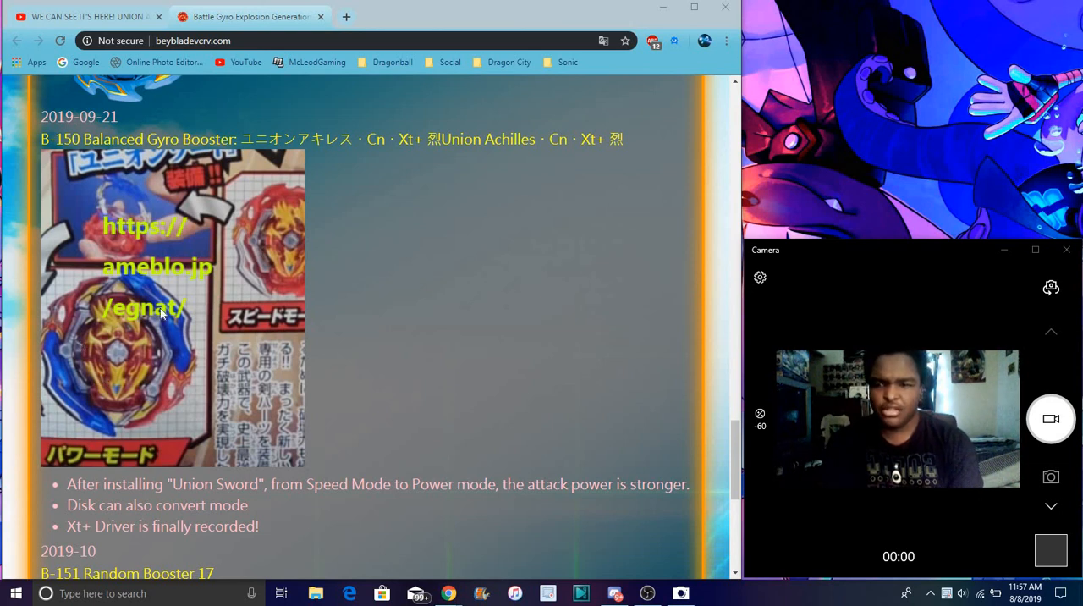
pyautogui.moveTo(305, 386)
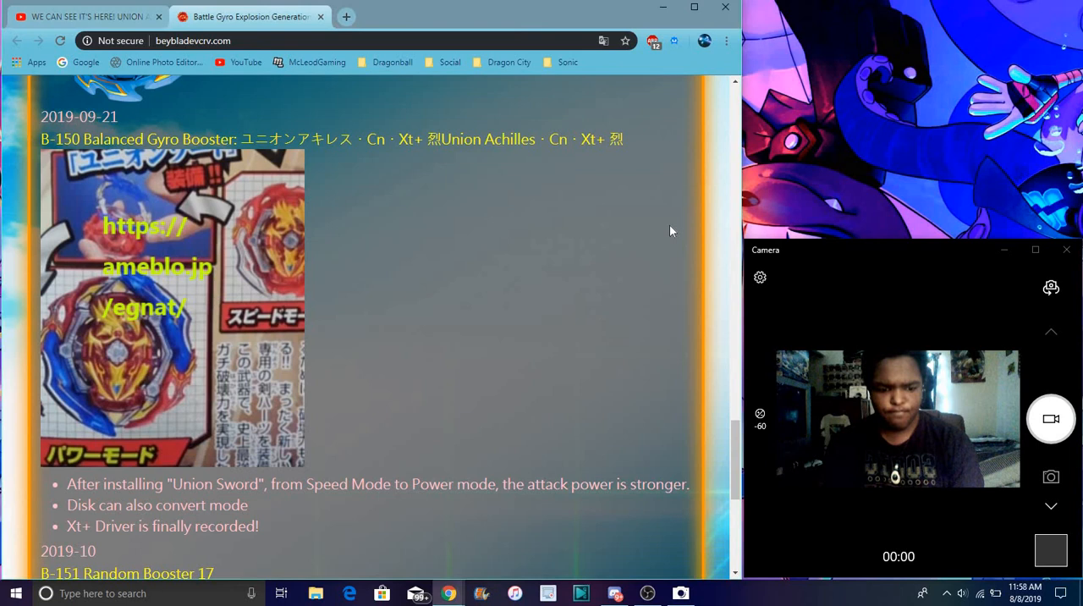
pyautogui.scroll(-3)
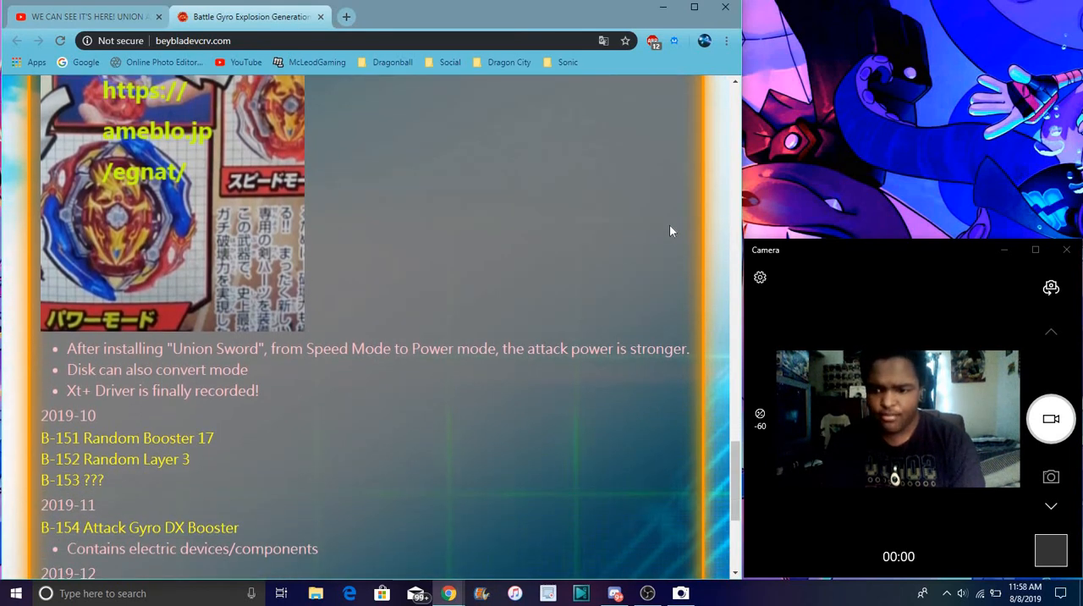
pyautogui.scroll(-3)
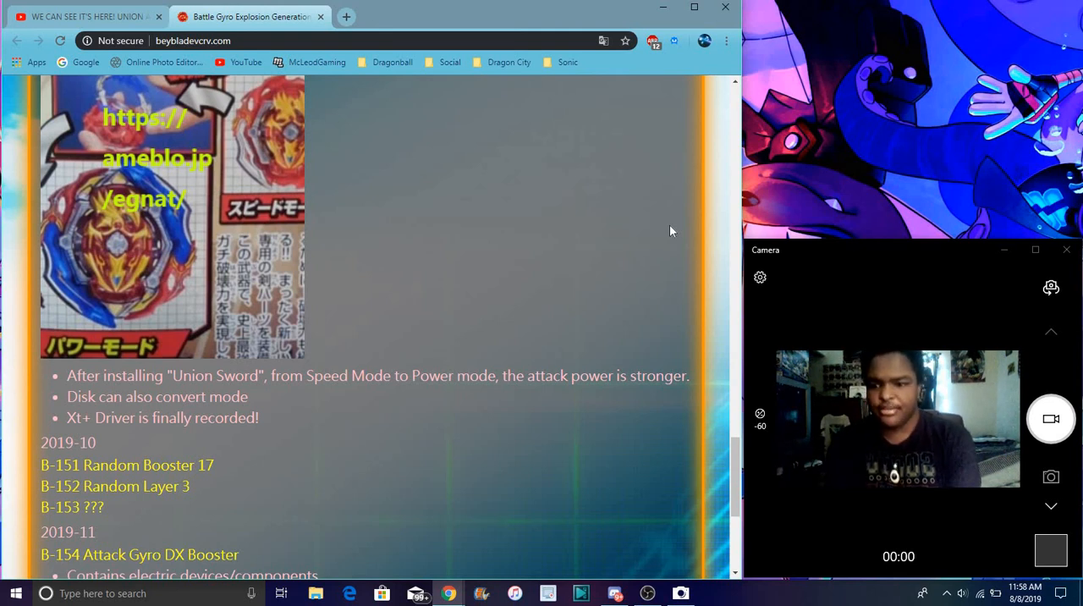
pyautogui.moveTo(246, 368)
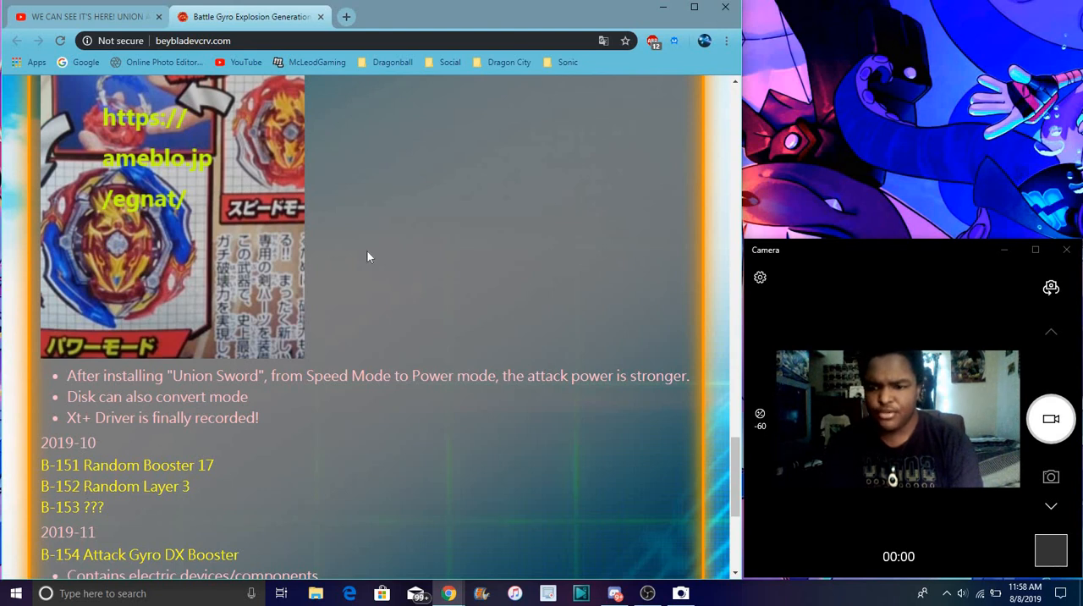
pyautogui.moveTo(250, 237)
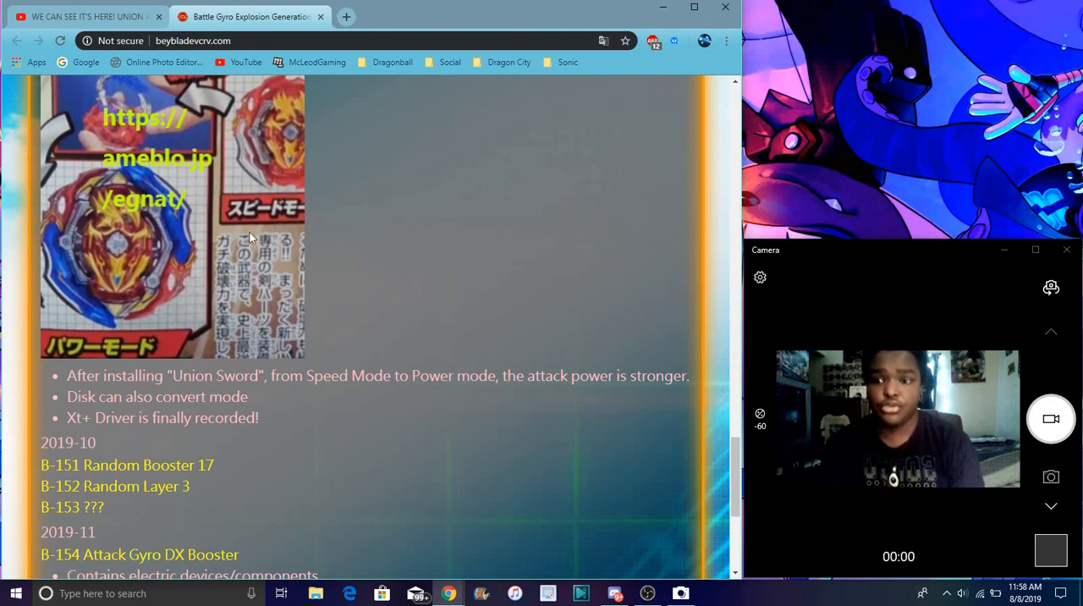
pyautogui.moveTo(154, 286)
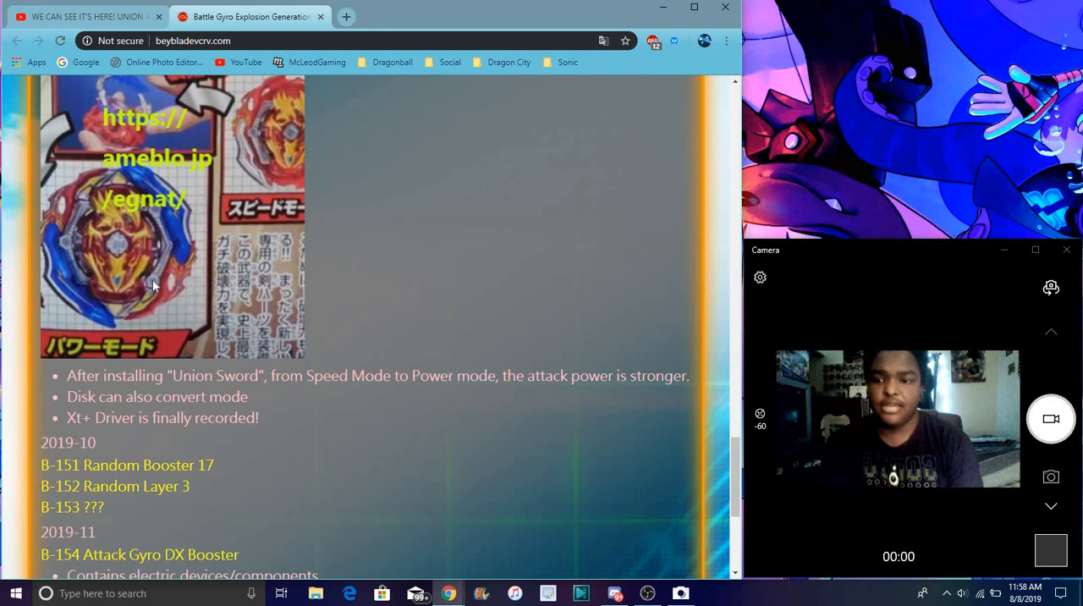
pyautogui.moveTo(99, 266)
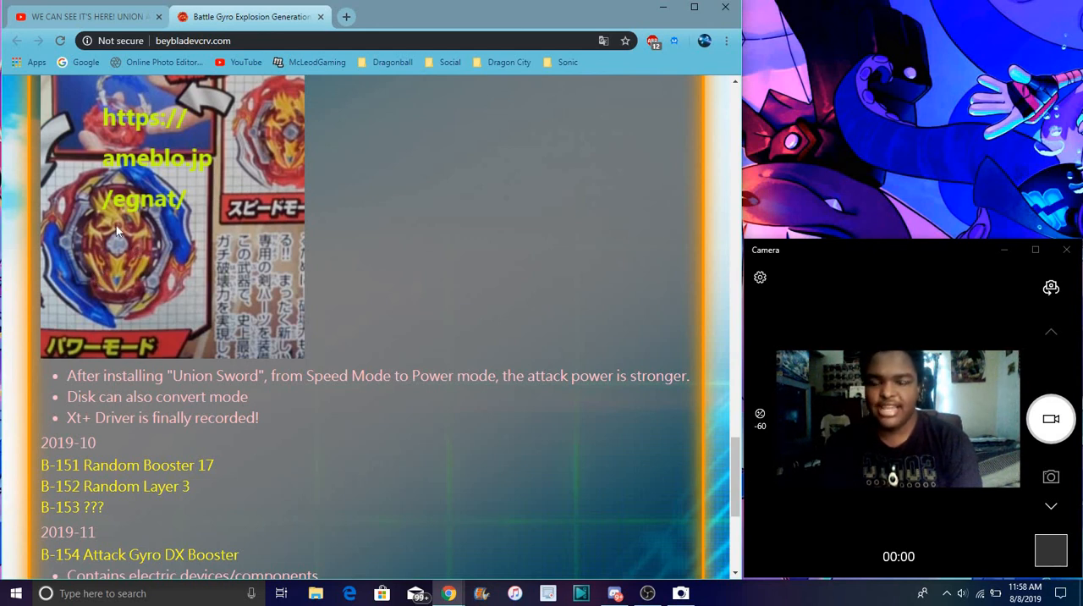
pyautogui.moveTo(384, 330)
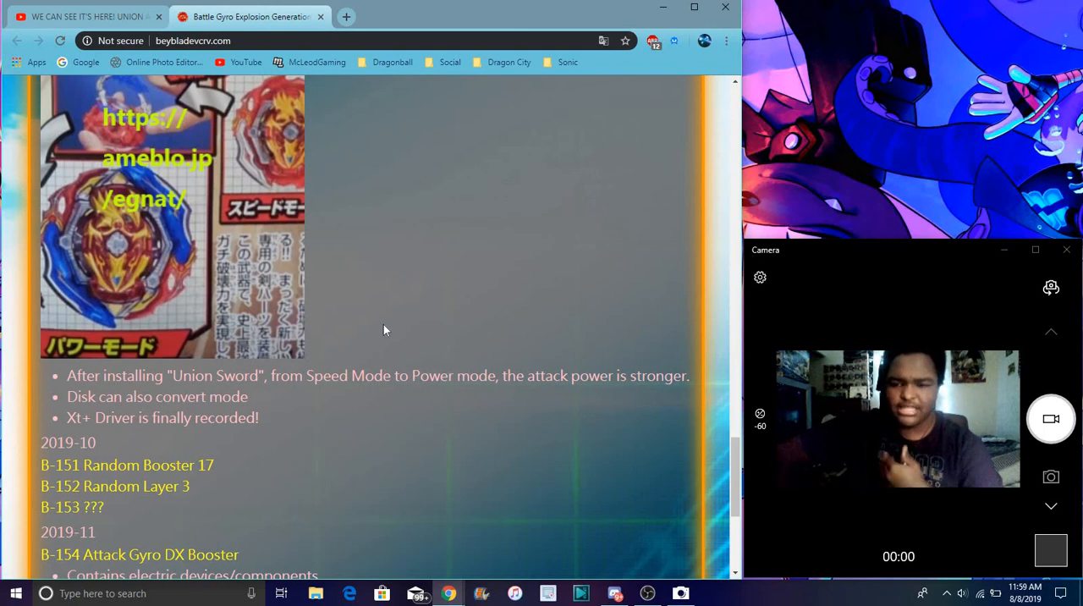
pyautogui.moveTo(42, 442)
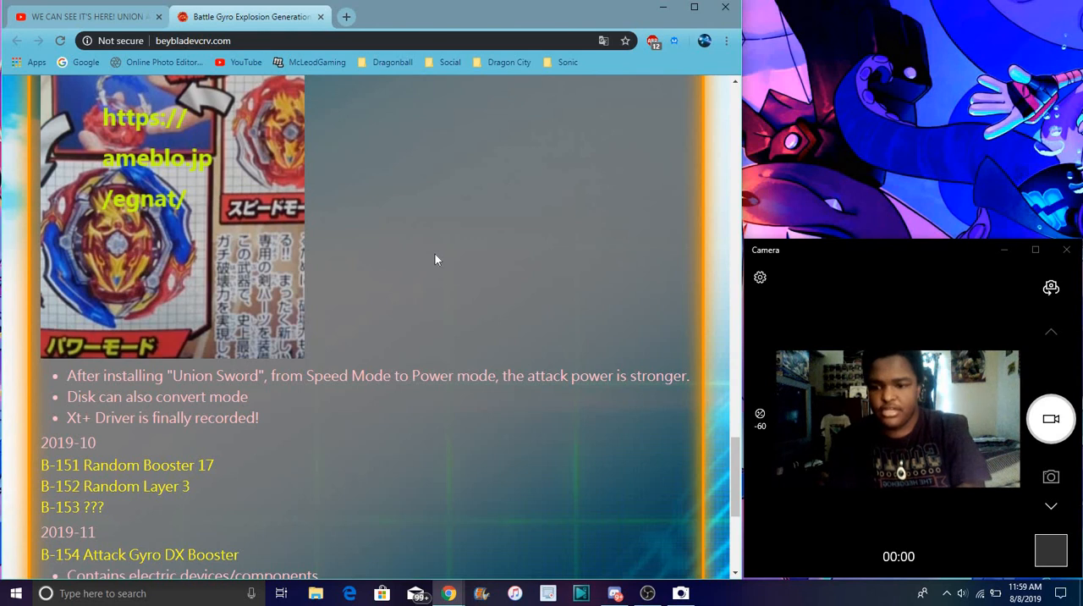
pyautogui.moveTo(389, 222)
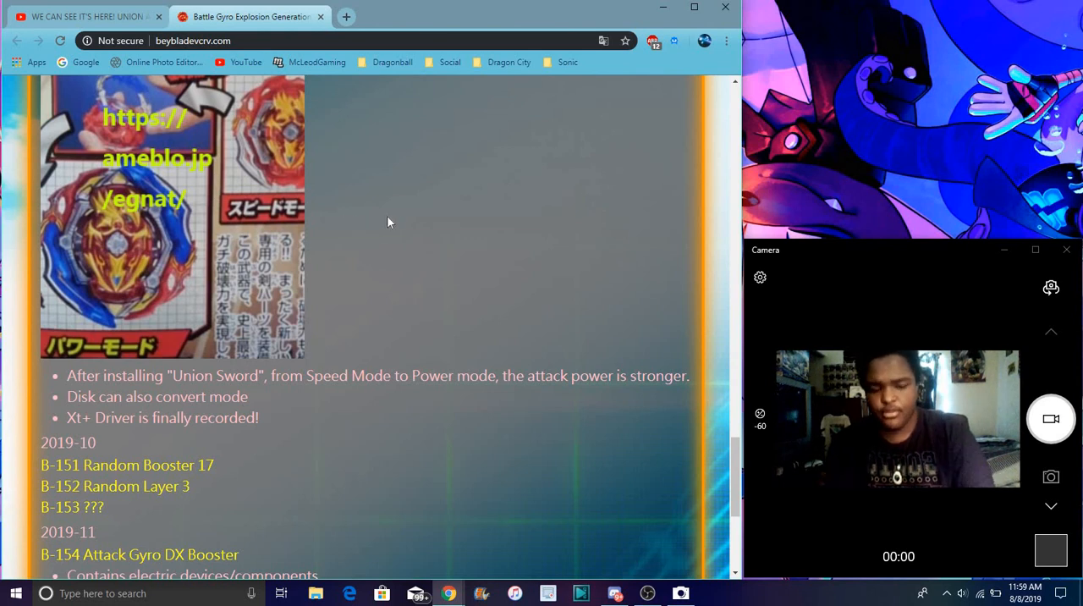
pyautogui.scroll(-3)
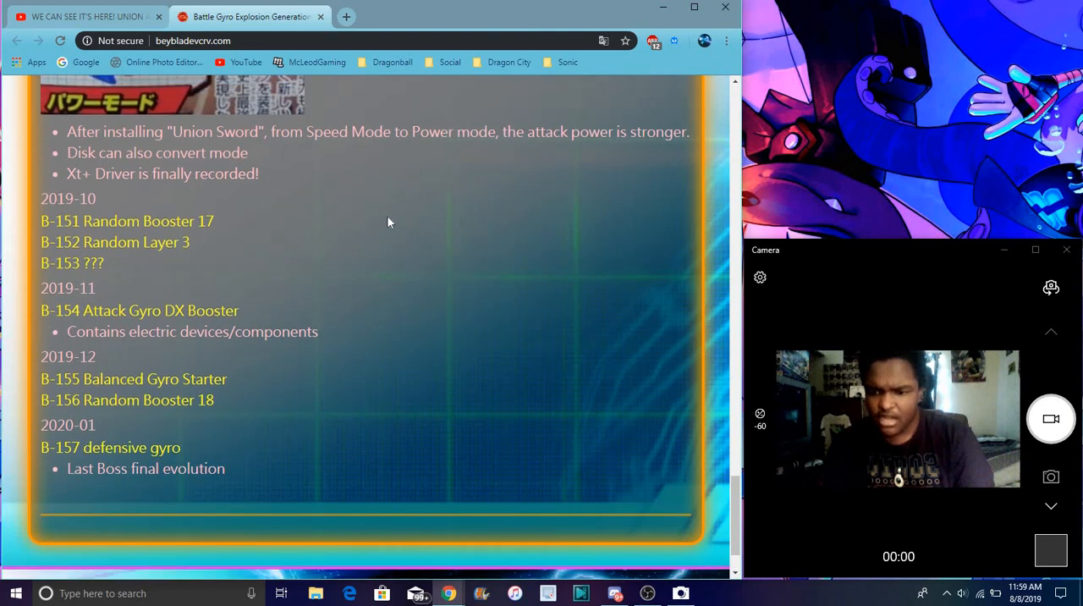
pyautogui.scroll(-3)
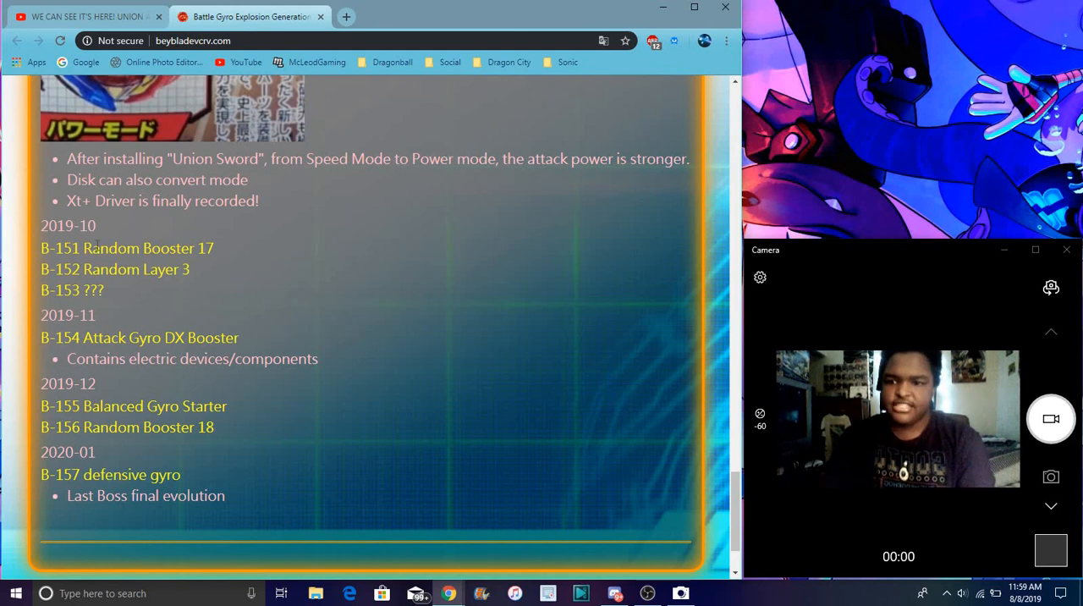
pyautogui.moveTo(55, 496)
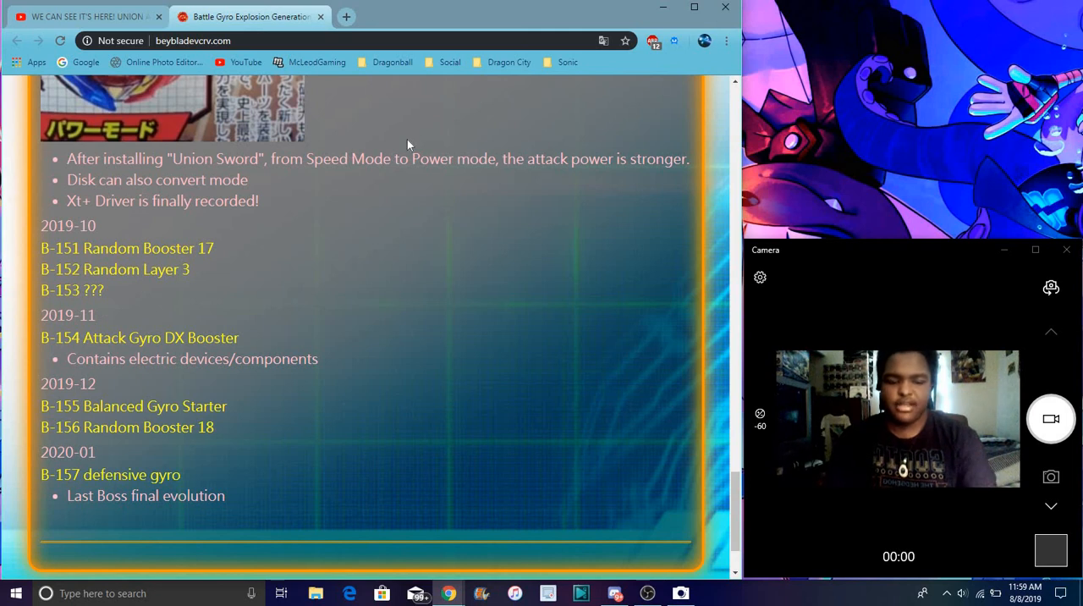
pyautogui.scroll(3)
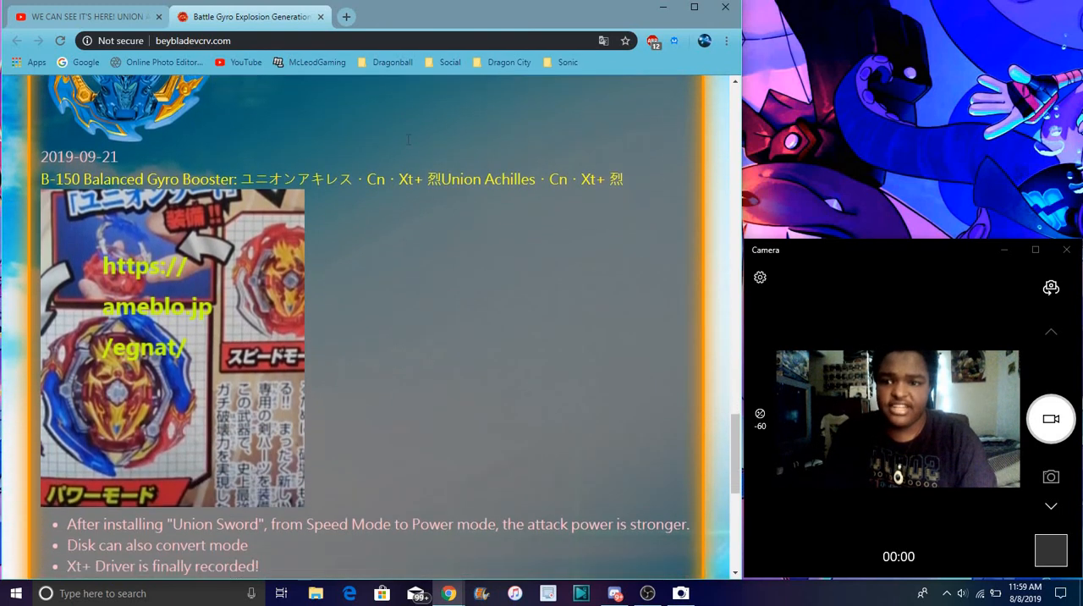
pyautogui.scroll(-3)
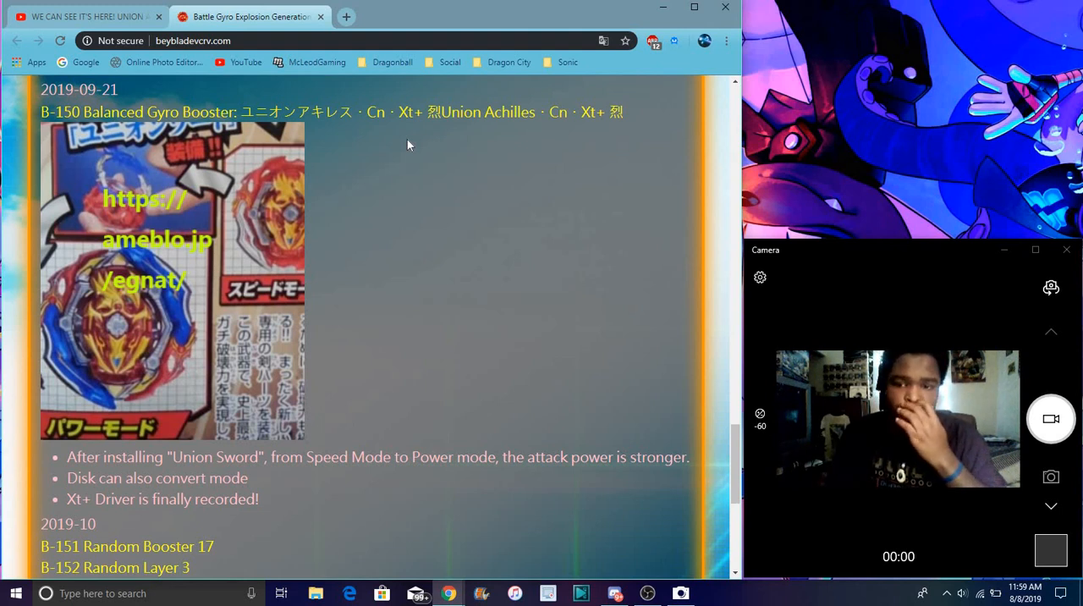
pyautogui.scroll(-3)
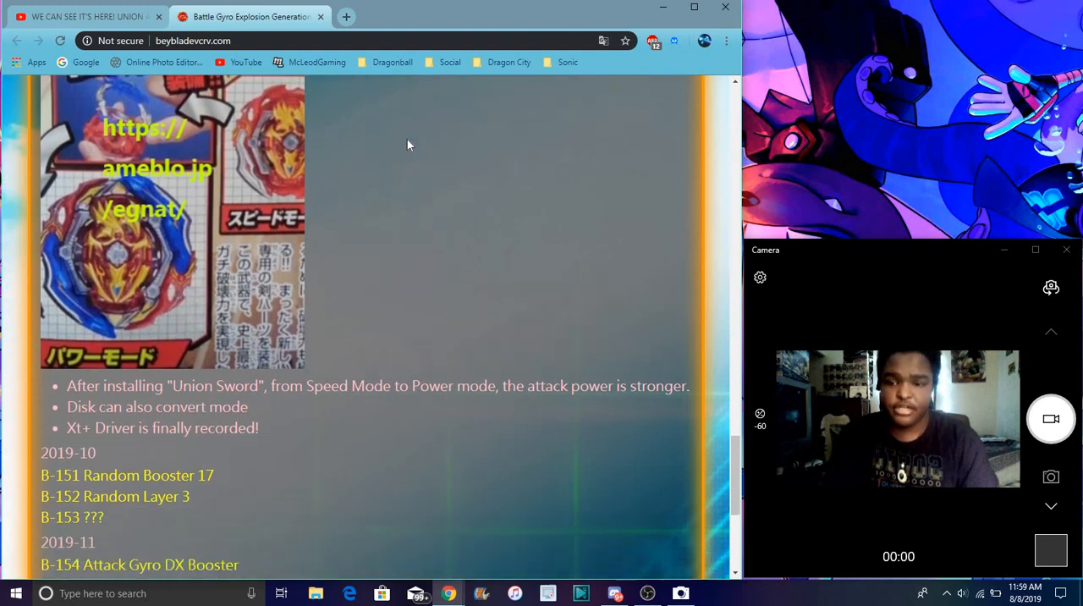
pyautogui.scroll(-3)
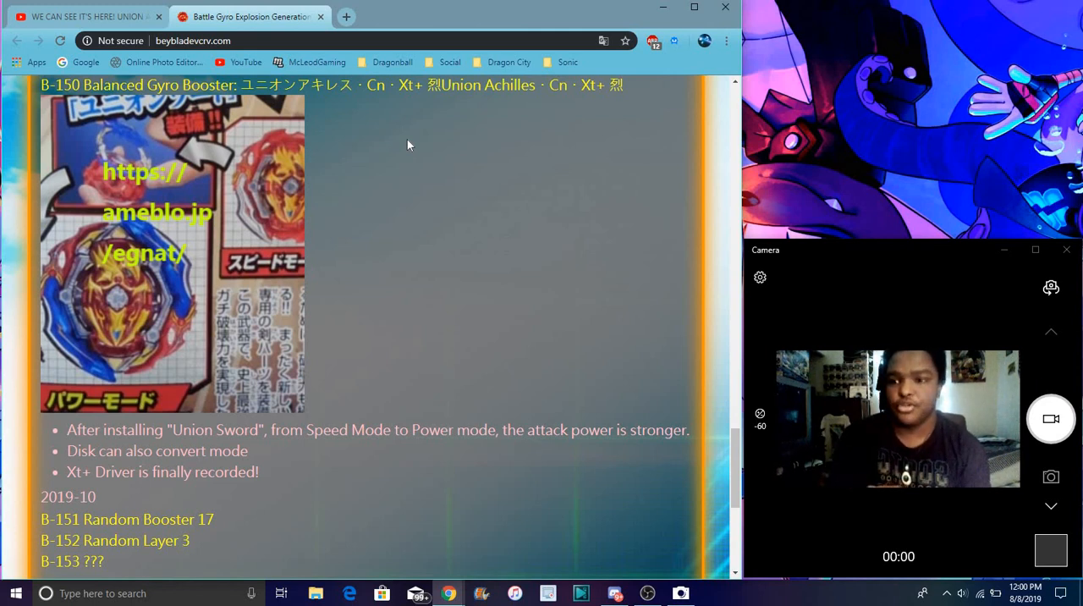
pyautogui.moveTo(153, 201)
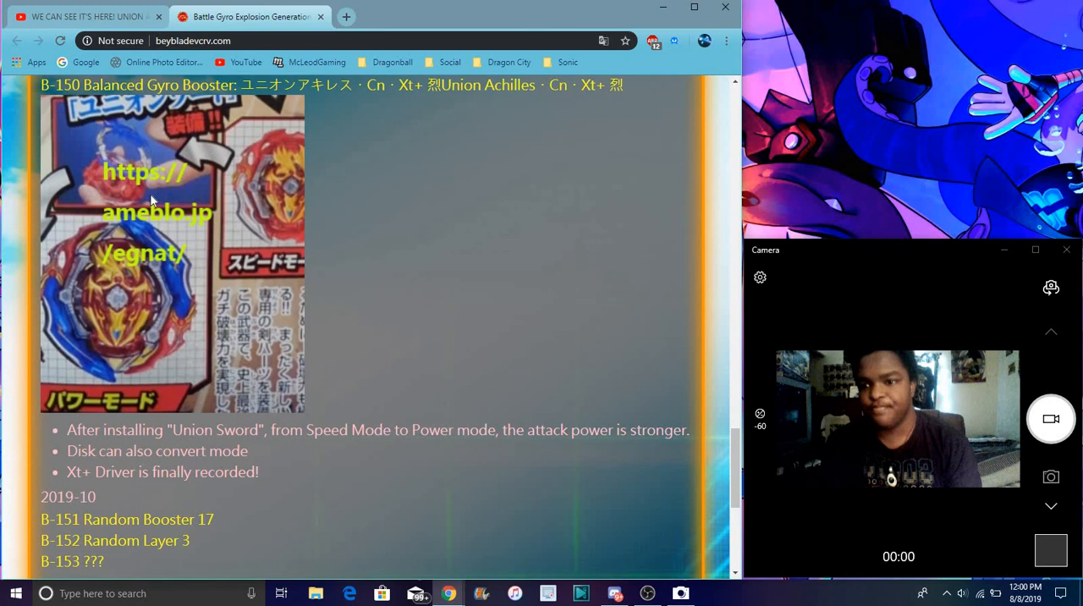
pyautogui.moveTo(706, 430)
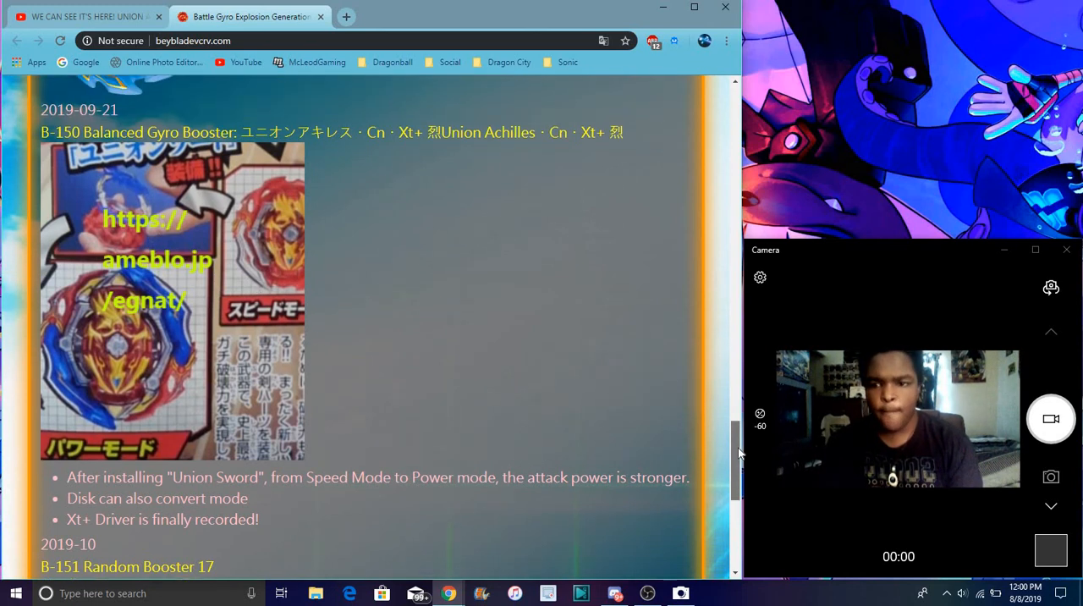
pyautogui.scroll(-3)
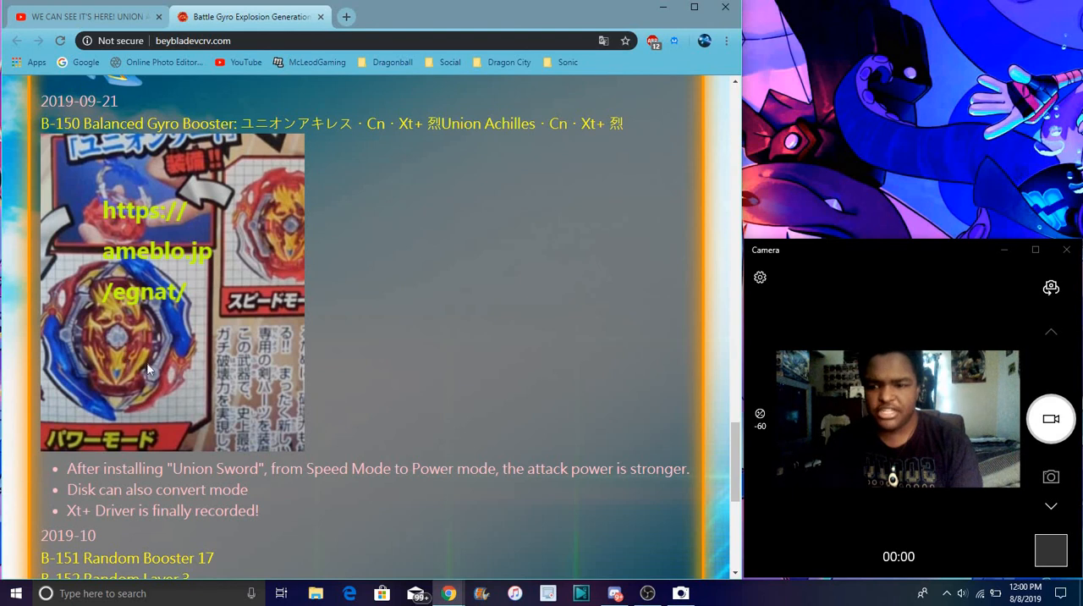
pyautogui.moveTo(320, 293)
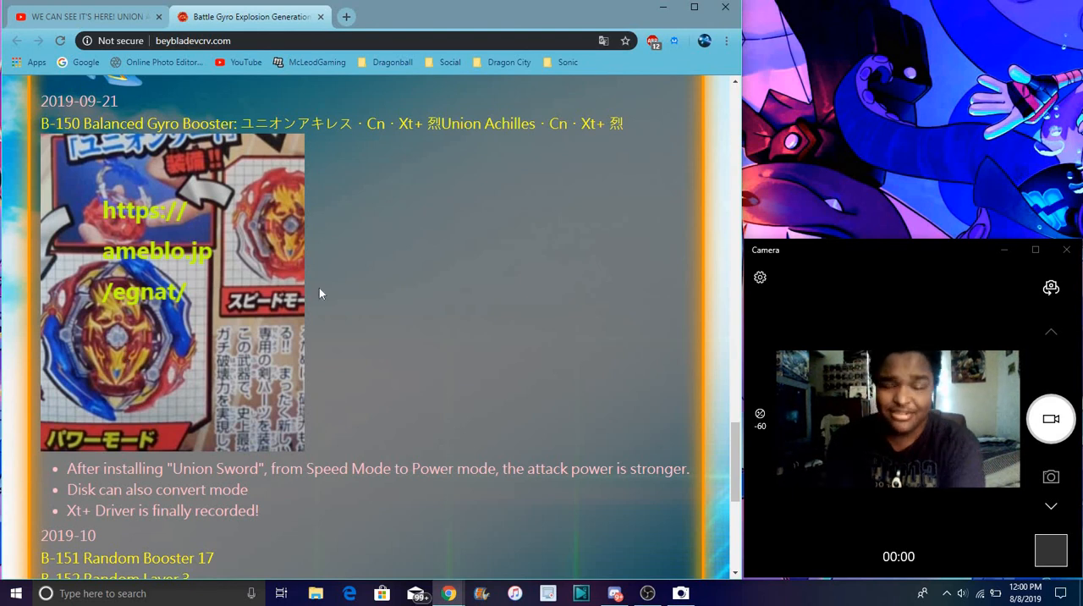